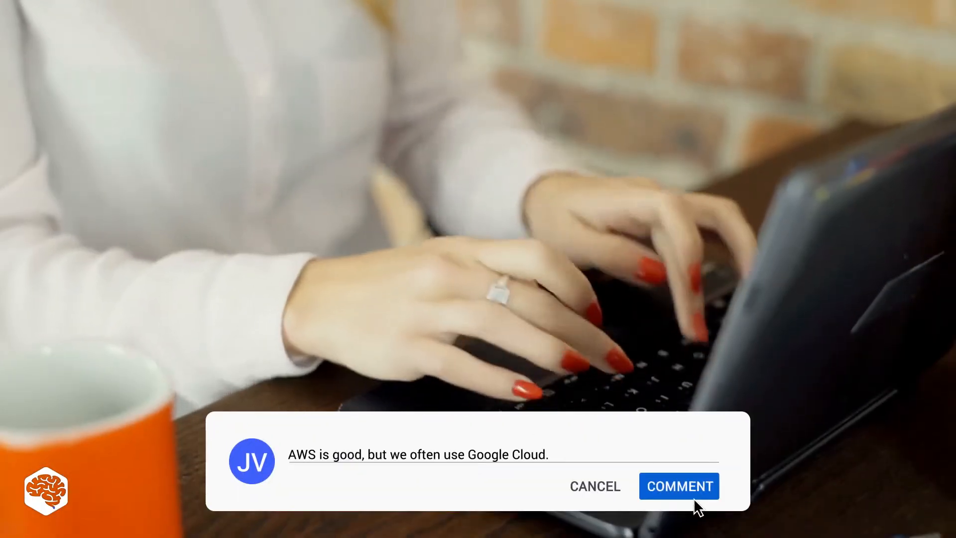
{"action": "left_click", "coordinate": [678, 486]}
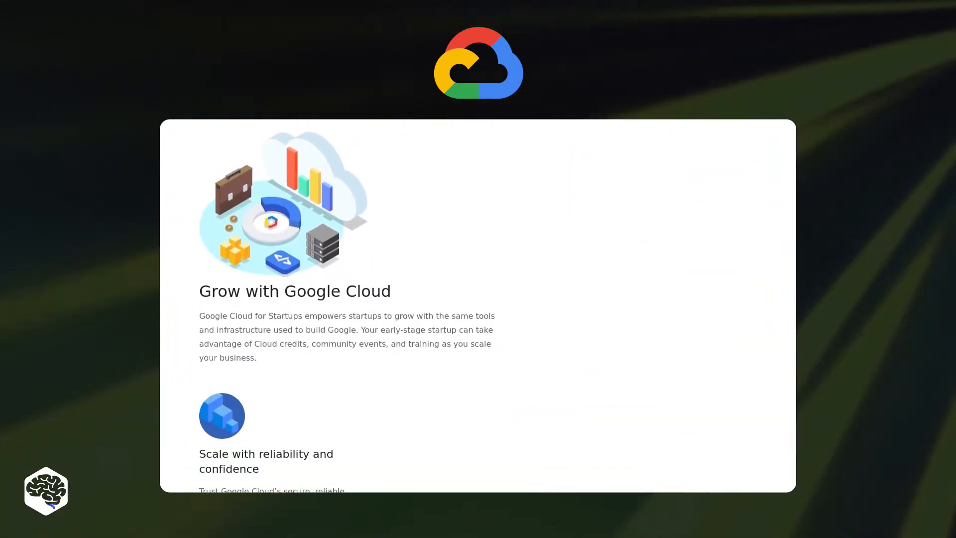
{"action": "scroll", "scroll_direction": "down", "scroll_amount": 3}
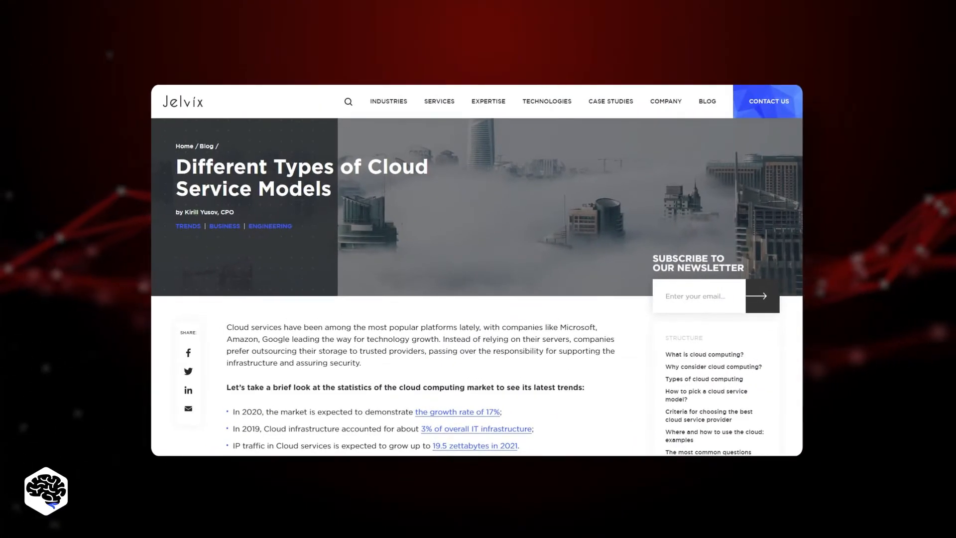
{"action": "scroll", "scroll_direction": "down", "scroll_amount": 3}
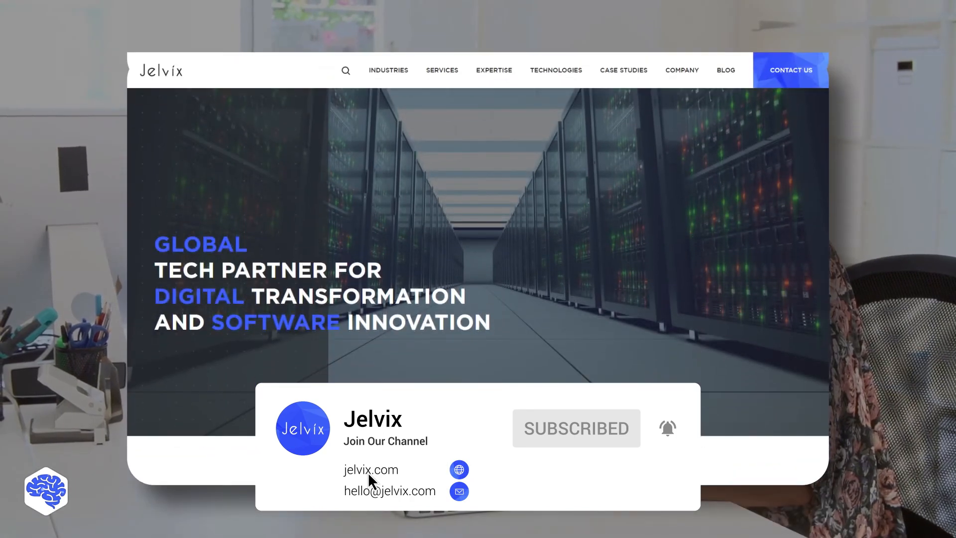
{"action": "left_click", "coordinate": [790, 69]}
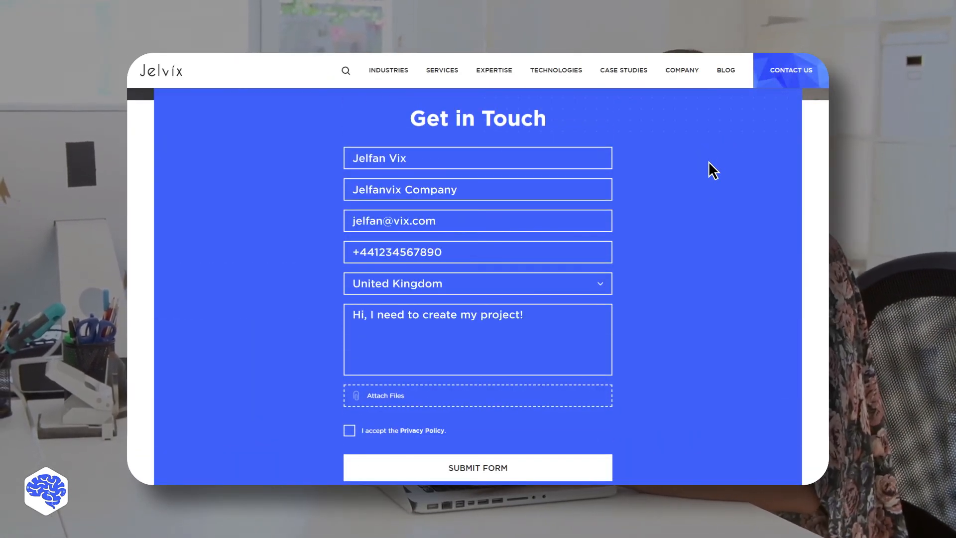
{"action": "left_click", "coordinate": [348, 430]}
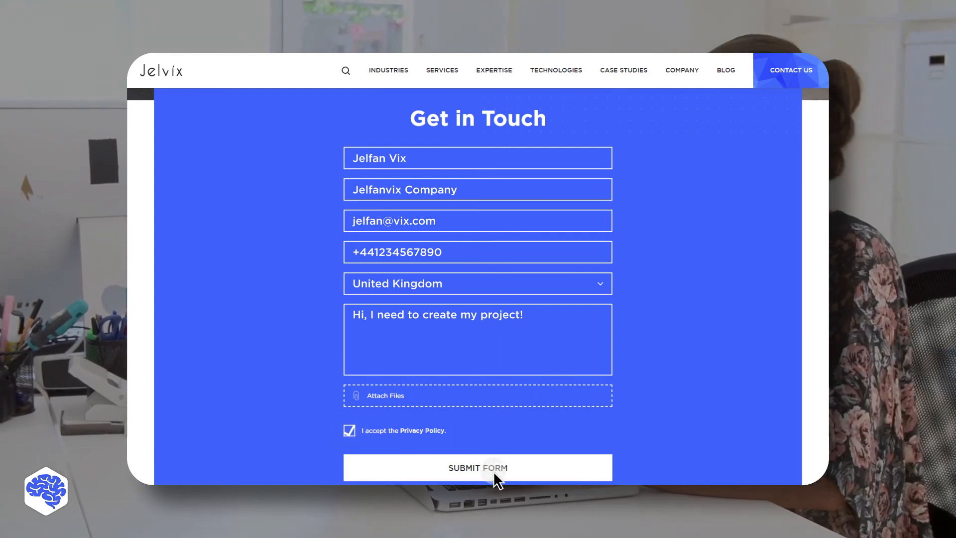